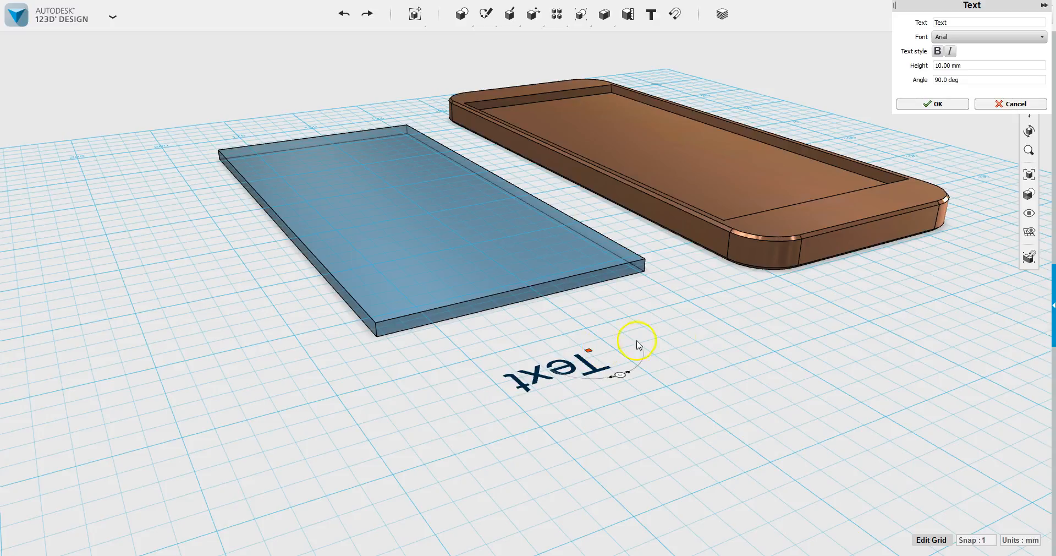
{"action": "mouse_move", "coordinate": [643, 350]}
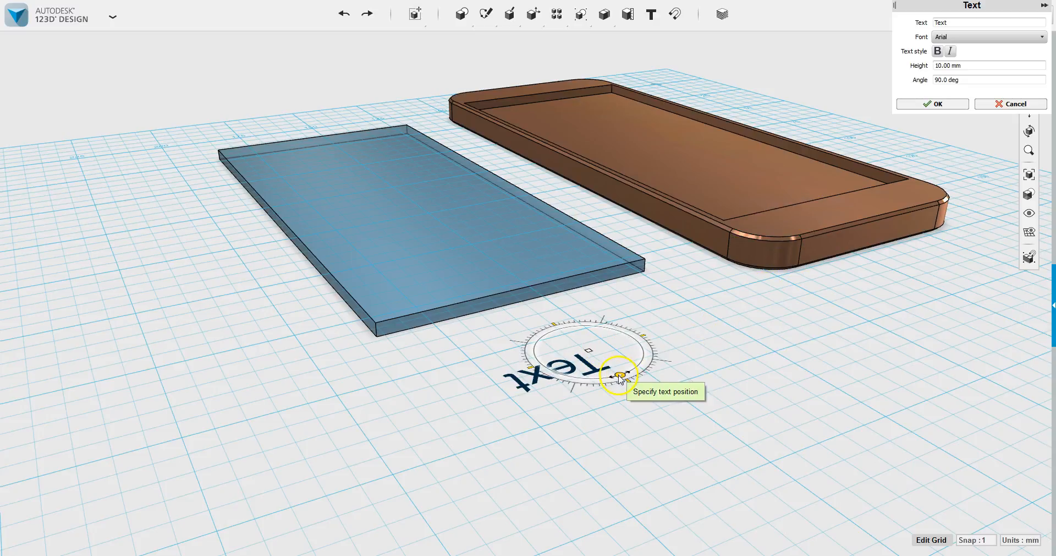
Step: Rotate the placeholder text to 270° so it faces front, beside the blue slab
{"action": "left_click_drag", "start_coordinate": [615, 374], "coordinate": [634, 334]}
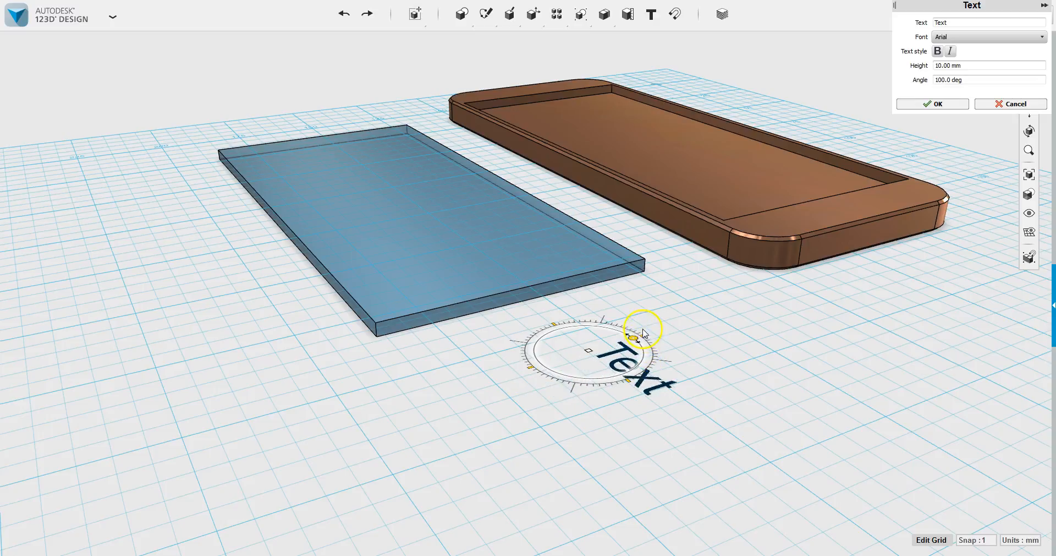
{"action": "left_click_drag", "start_coordinate": [634, 330], "coordinate": [536, 347]}
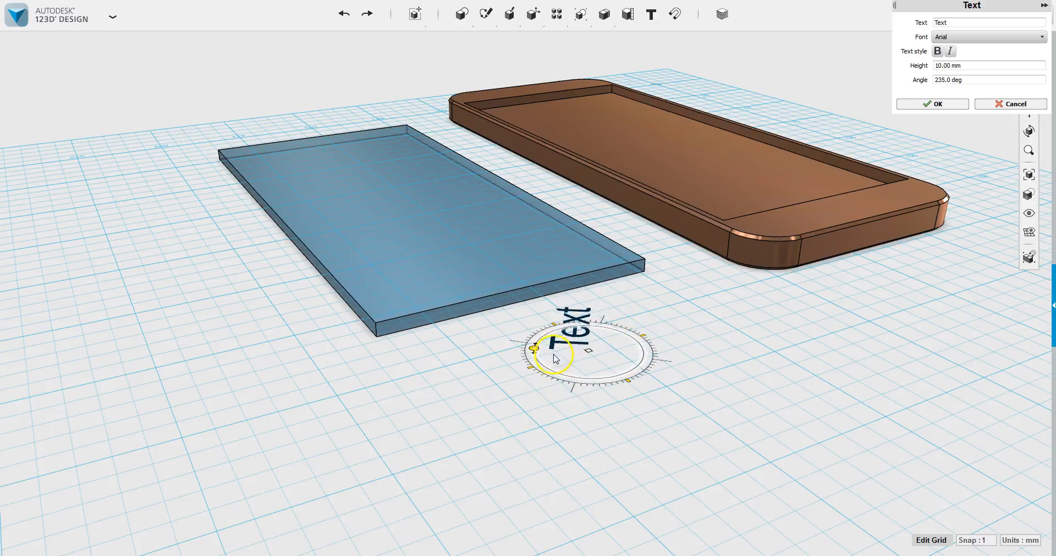
{"action": "left_click_drag", "start_coordinate": [533, 347], "coordinate": [553, 327]}
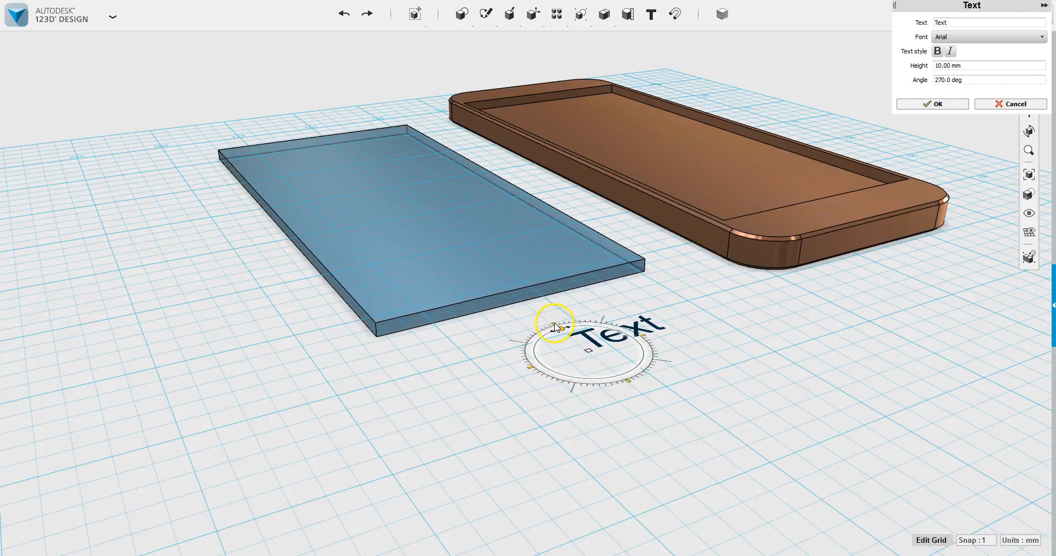
{"action": "mouse_move", "coordinate": [590, 352]}
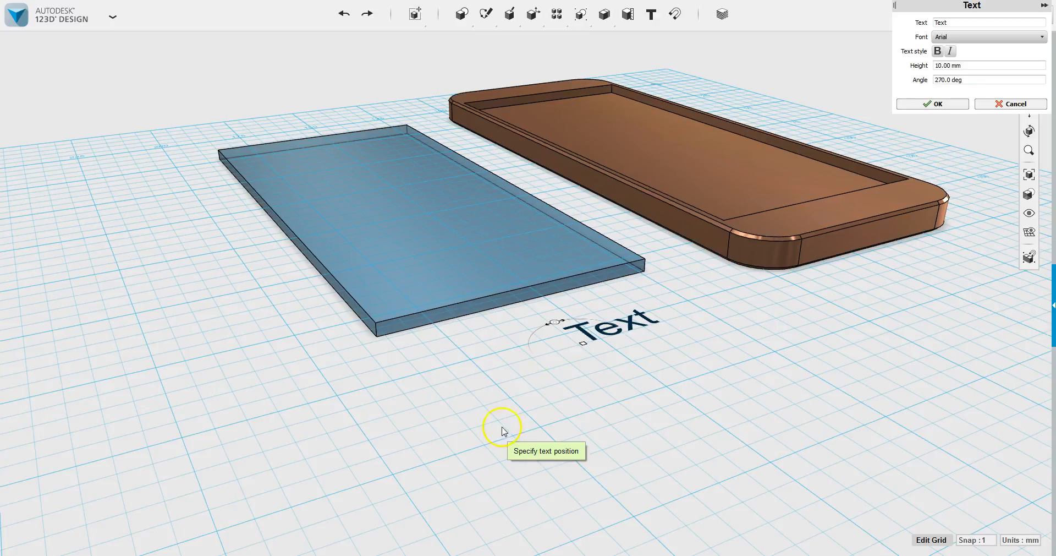
{"action": "mouse_move", "coordinate": [550, 323]}
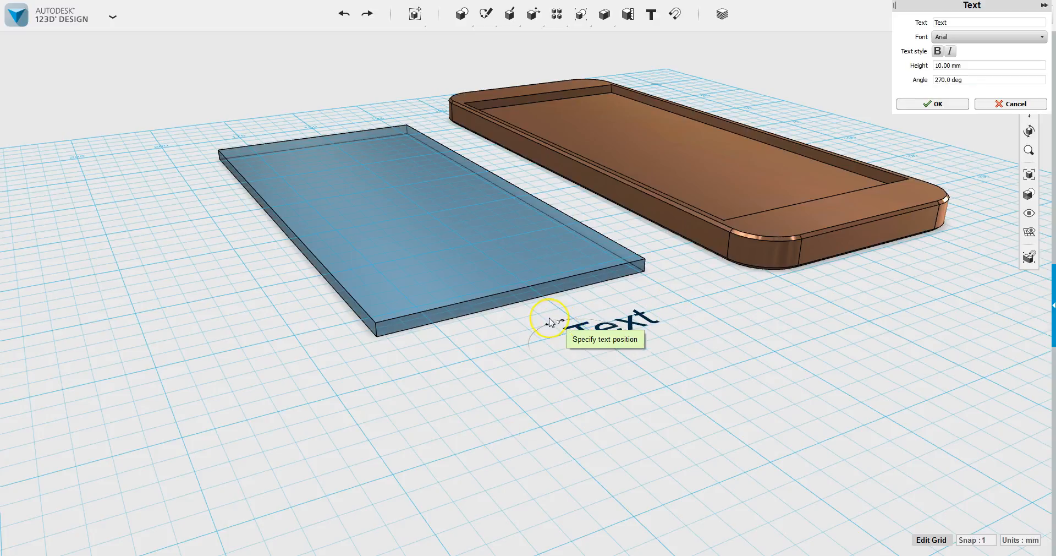
{"action": "mouse_move", "coordinate": [783, 243]}
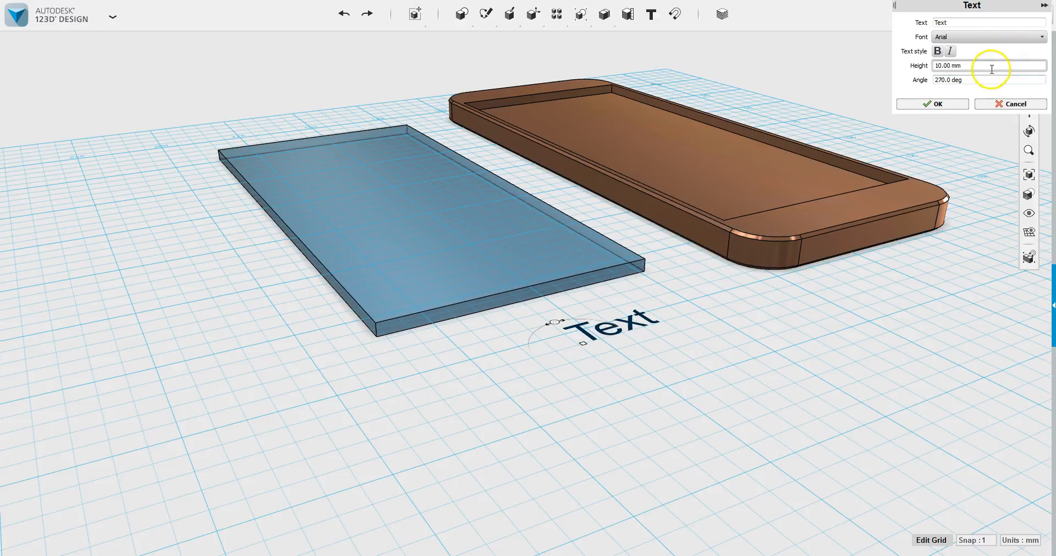
Step: Replace the placeholder wording with the word 'Fish'
{"action": "left_click", "coordinate": [985, 22]}
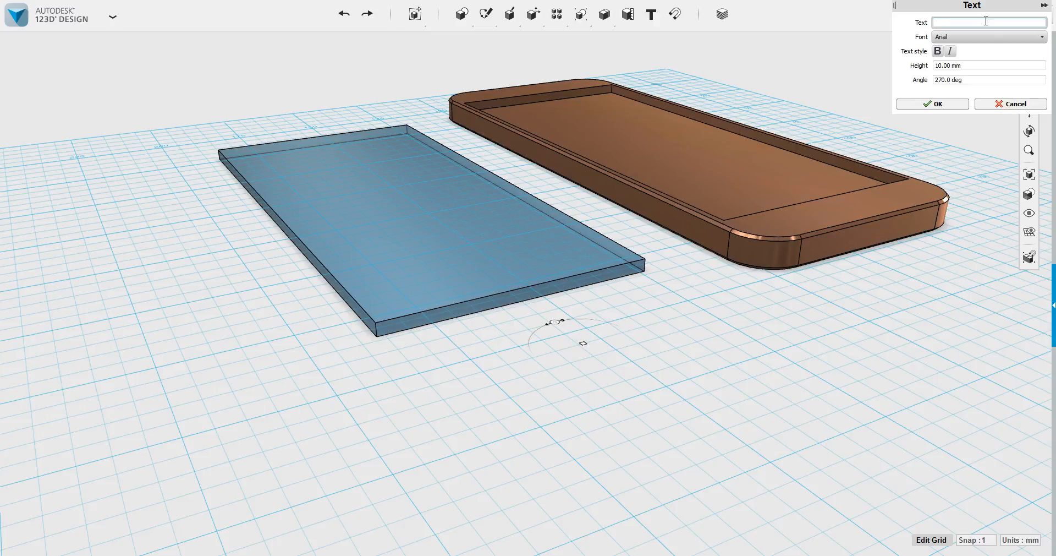
{"action": "type", "text": "Fish"}
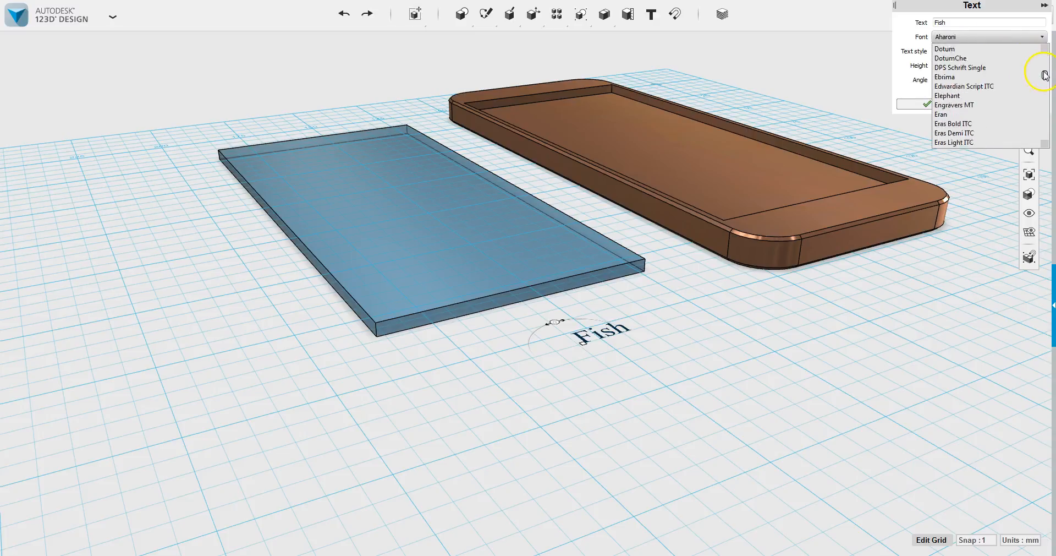
Step: Set Fish in Edwardian Script ITC (after trying Eras Demi ITC) and confirm the sketch
{"action": "scroll", "scroll_direction": "down", "scroll_amount": 3}
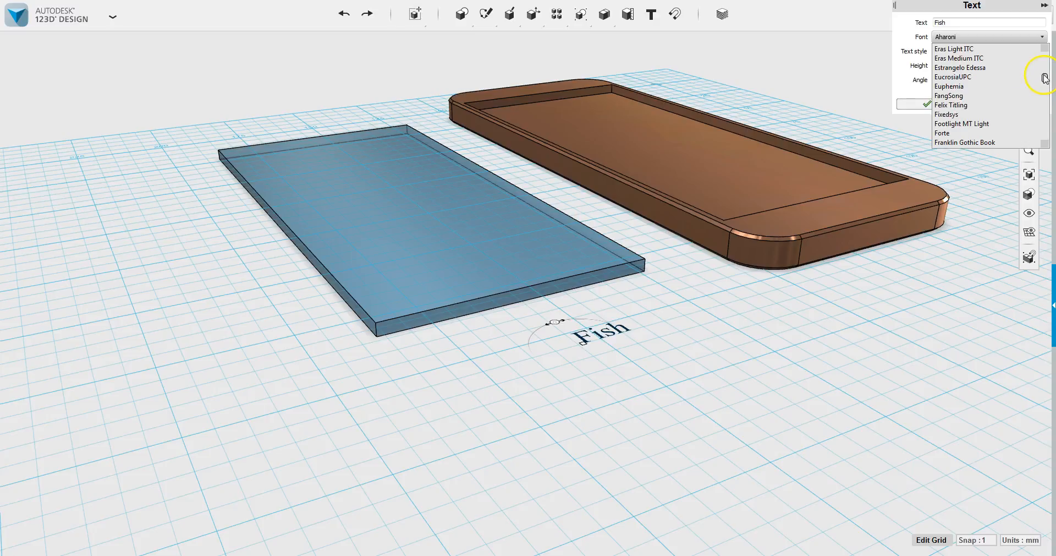
{"action": "left_click", "coordinate": [946, 114]}
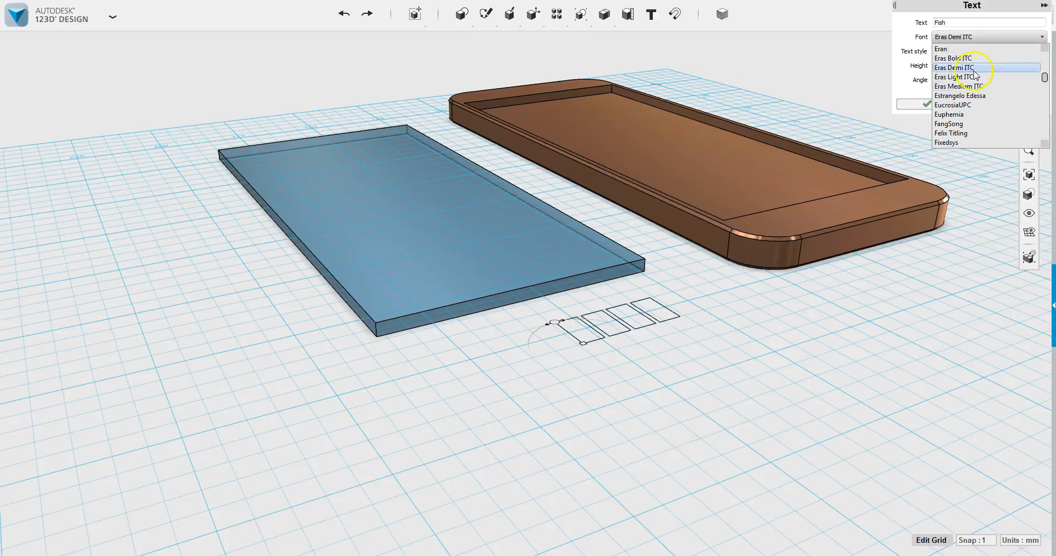
{"action": "left_click", "coordinate": [954, 105]}
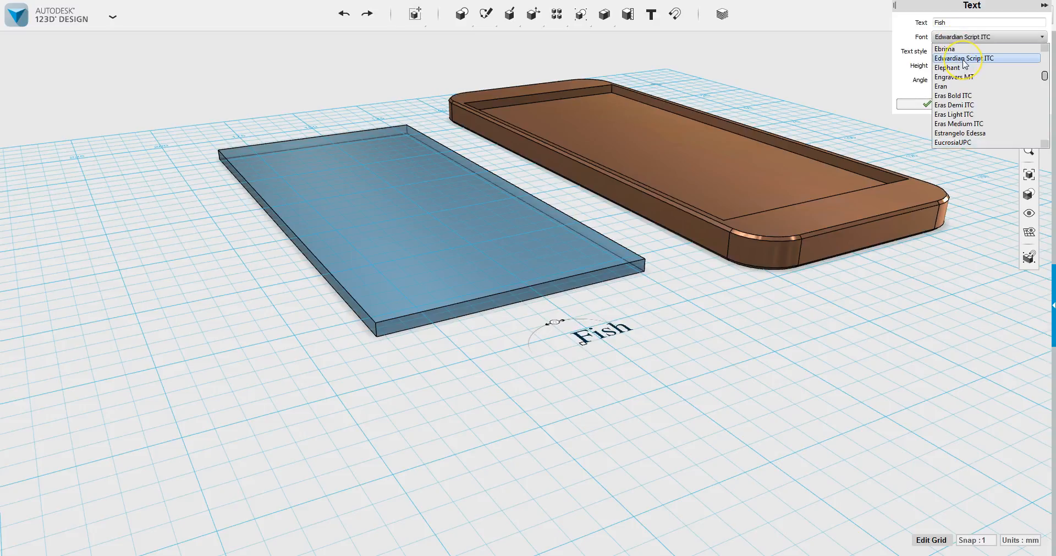
{"action": "left_click", "coordinate": [967, 57]}
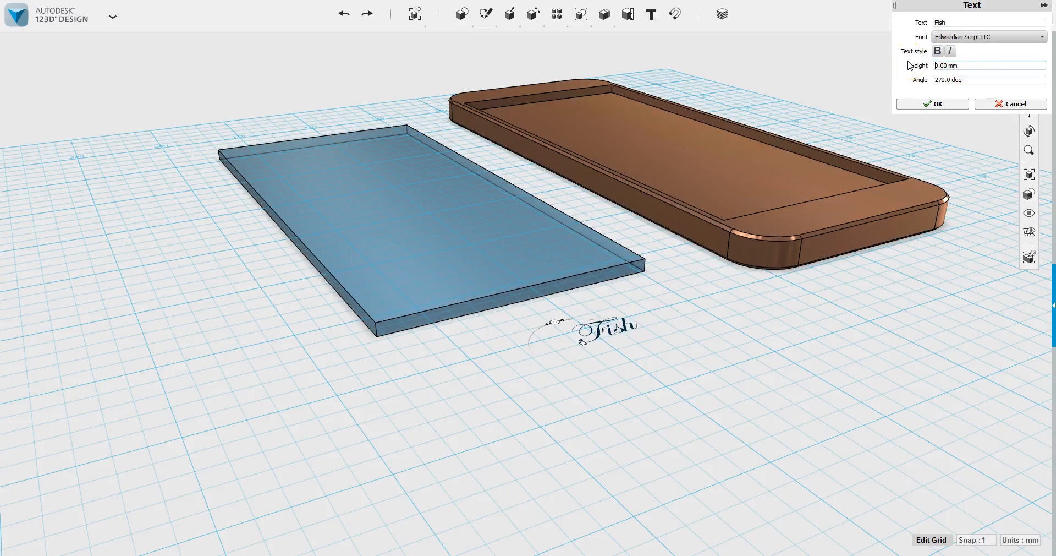
{"action": "left_click", "coordinate": [933, 103]}
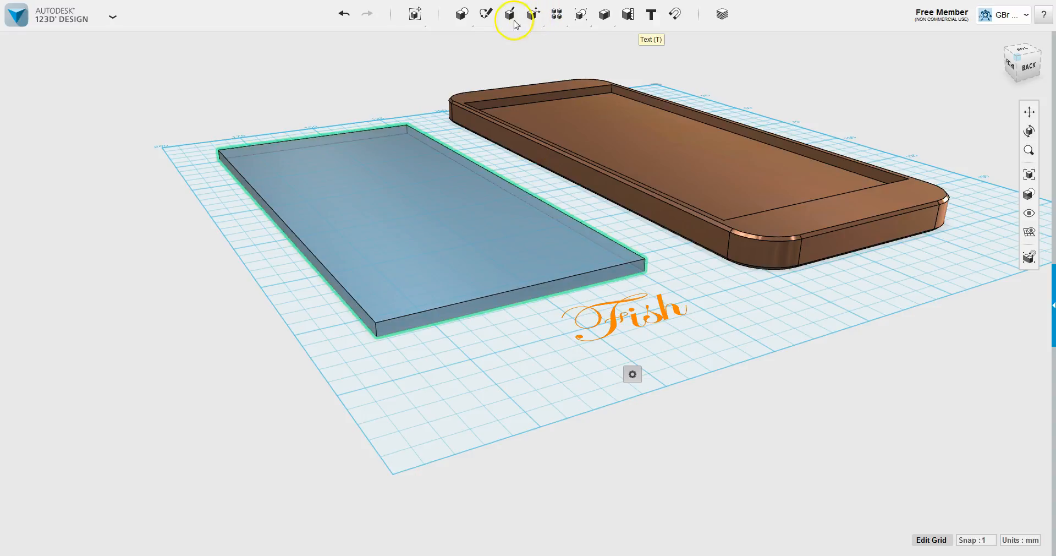
Step: Extrude the Fish sketch upward into raised solid lettering via Construct > Extrude
{"action": "left_click", "coordinate": [509, 14]}
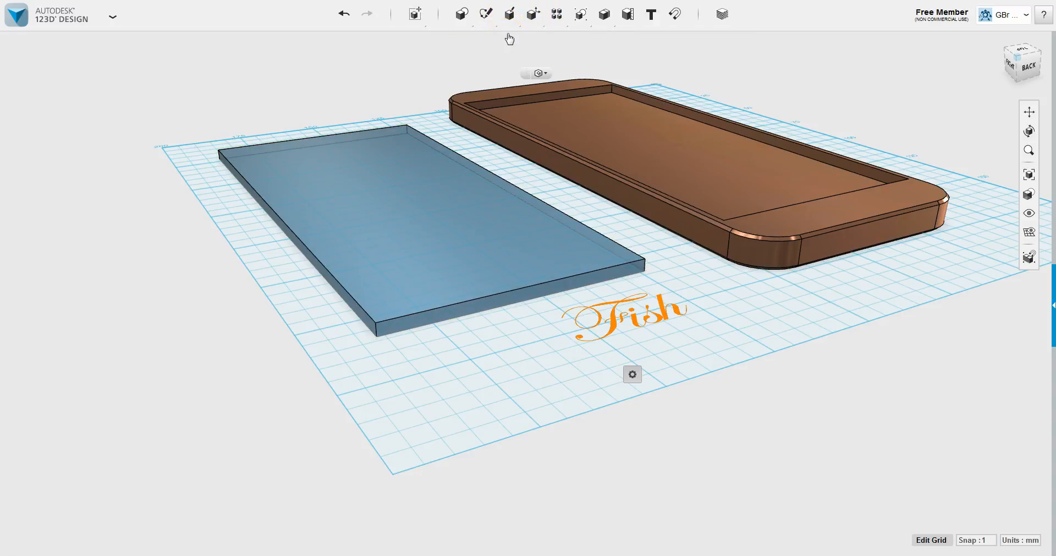
{"action": "left_click", "coordinate": [729, 238]}
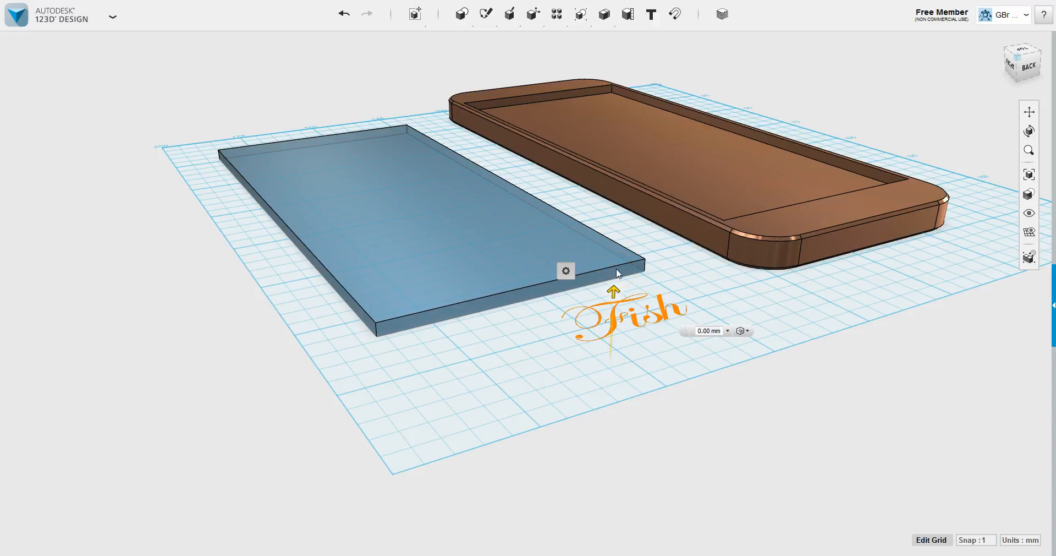
{"action": "left_click_drag", "start_coordinate": [612, 290], "coordinate": [614, 269]}
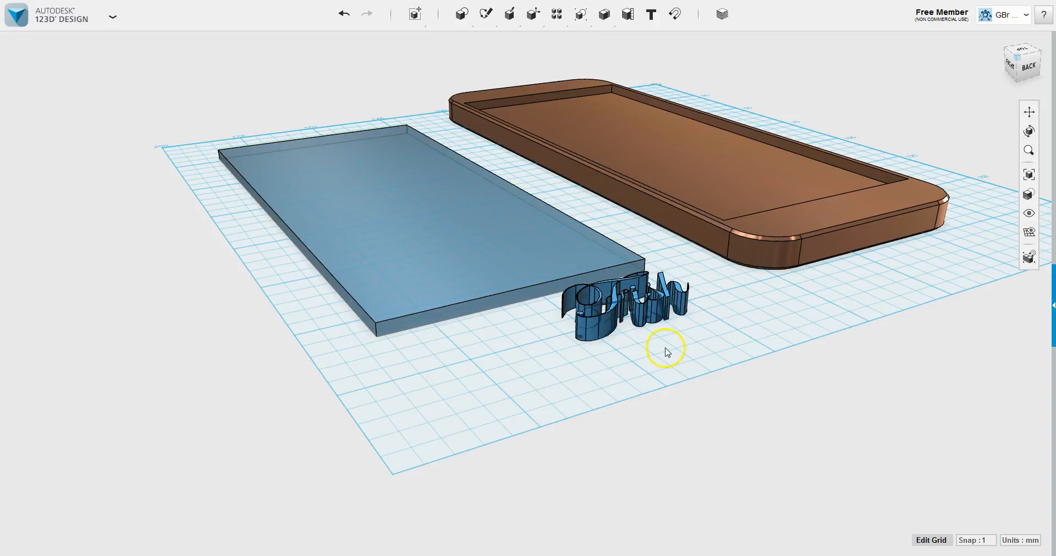
{"action": "left_click", "coordinate": [641, 313]}
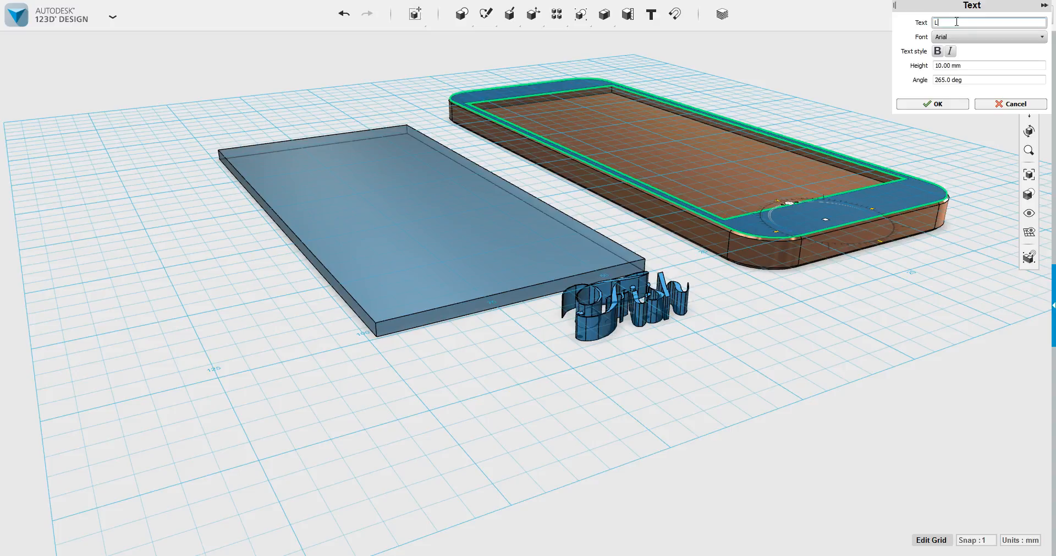
Step: Create a 'Llama' text sketch in Edwardian Script ITC on the phone case end
{"action": "type", "text": "lama"}
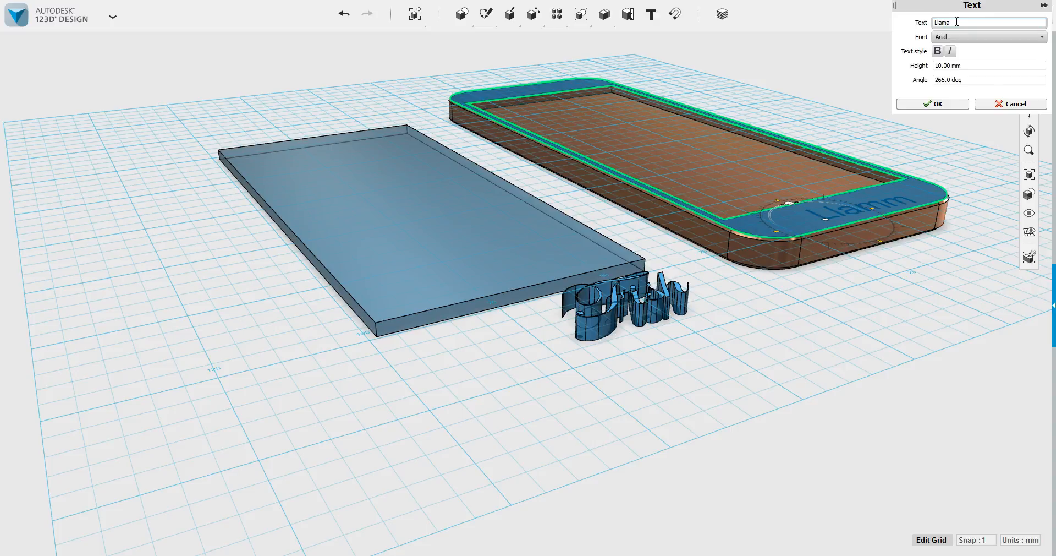
{"action": "left_click", "coordinate": [989, 36]}
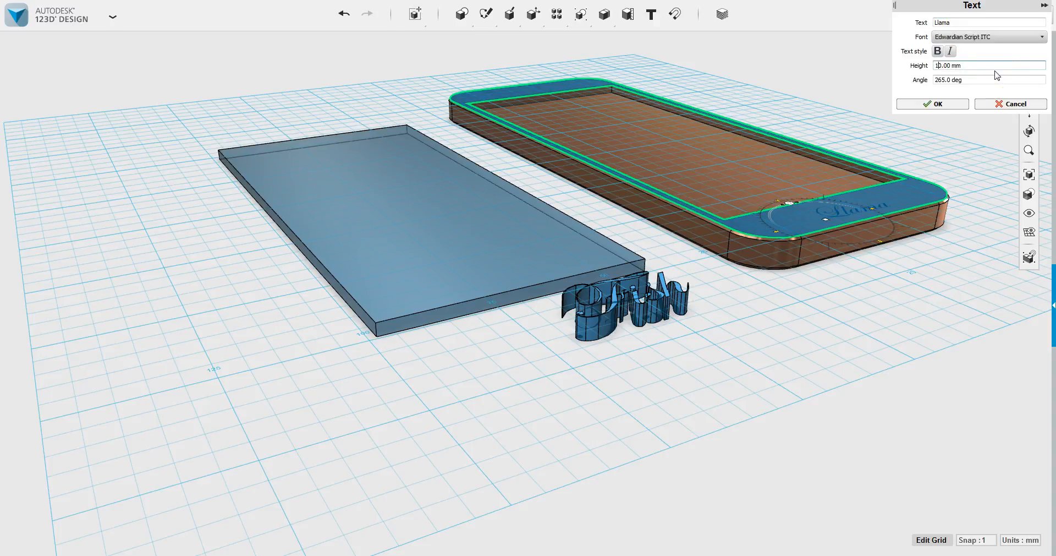
{"action": "left_click", "coordinate": [932, 103]}
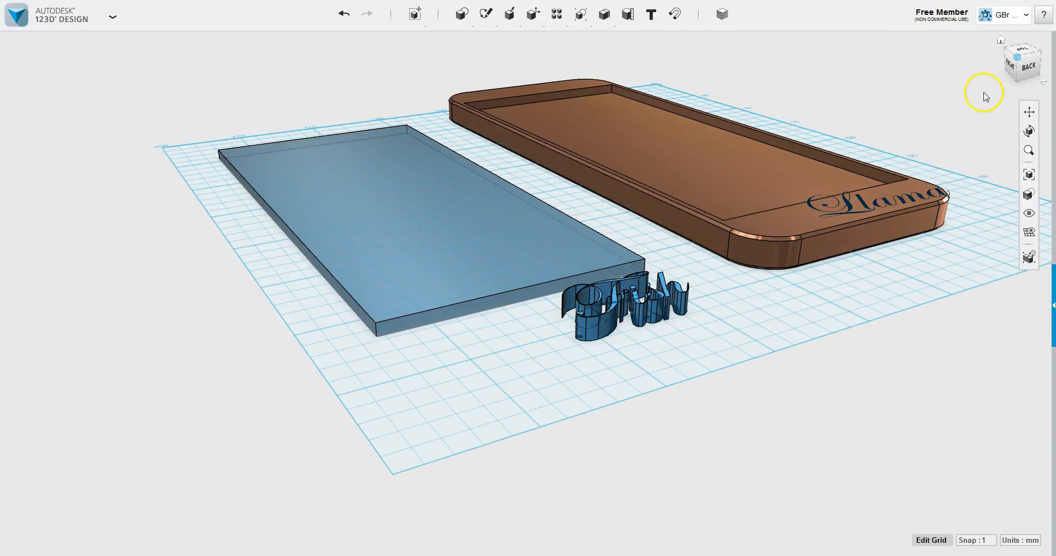
Step: Extrude the Llama sketch into raised letters rising from the case surface
{"action": "left_click", "coordinate": [883, 207]}
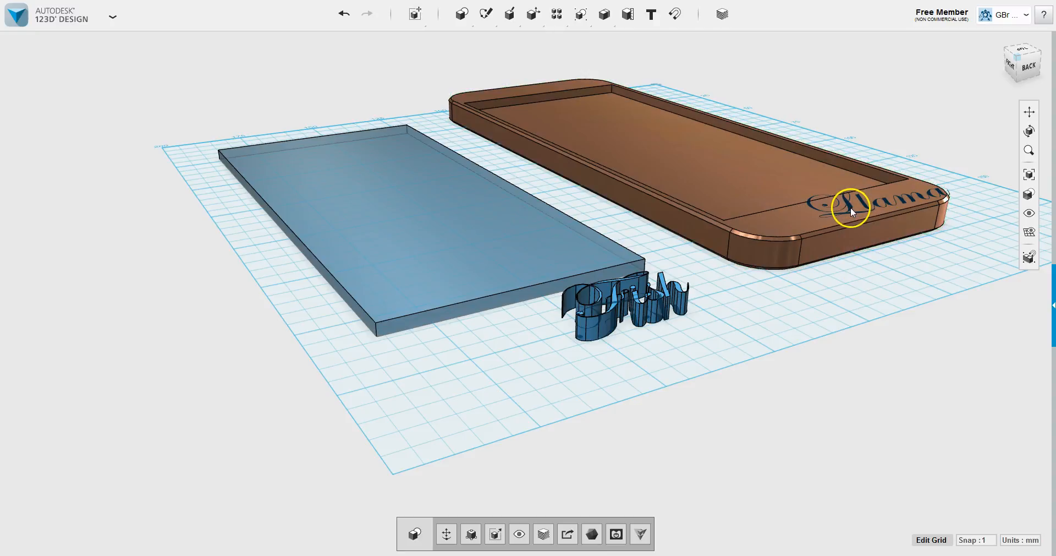
{"action": "left_click", "coordinate": [853, 211]}
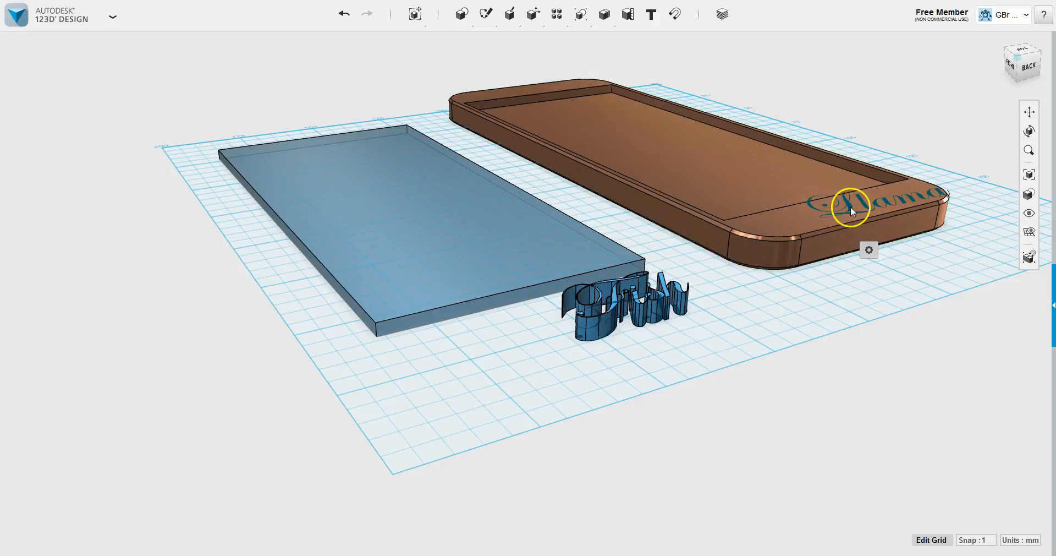
{"action": "left_click", "coordinate": [842, 209]}
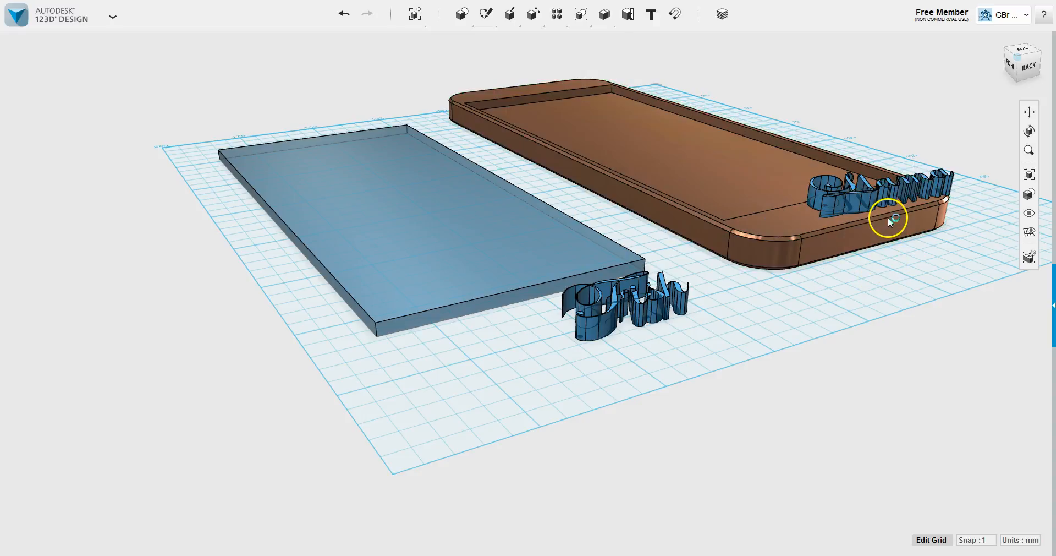
{"action": "left_click_drag", "start_coordinate": [889, 219], "coordinate": [602, 272]}
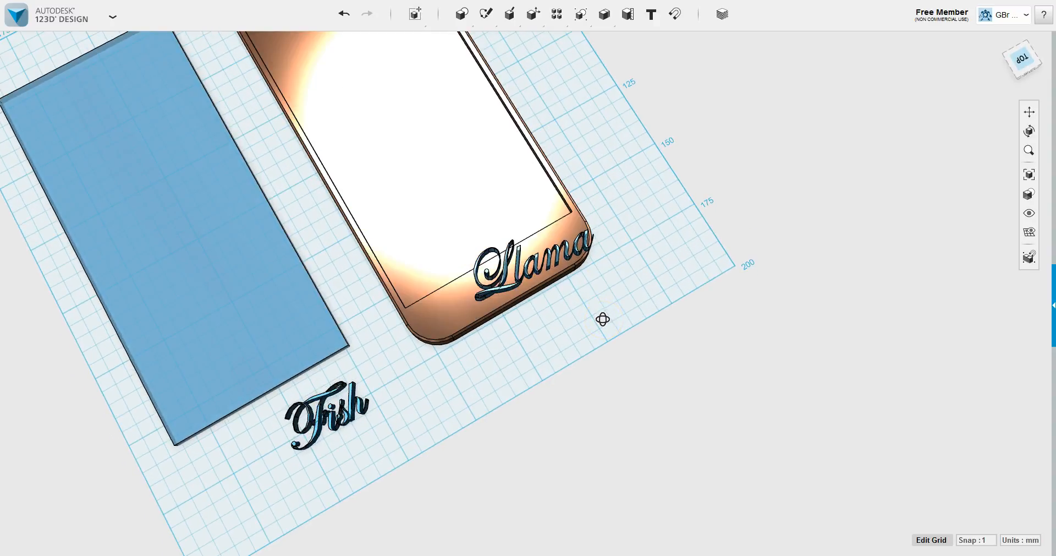
Step: Select the phone case and then the extruded Llama lettering to inspect the result
{"action": "left_click", "coordinate": [510, 275]}
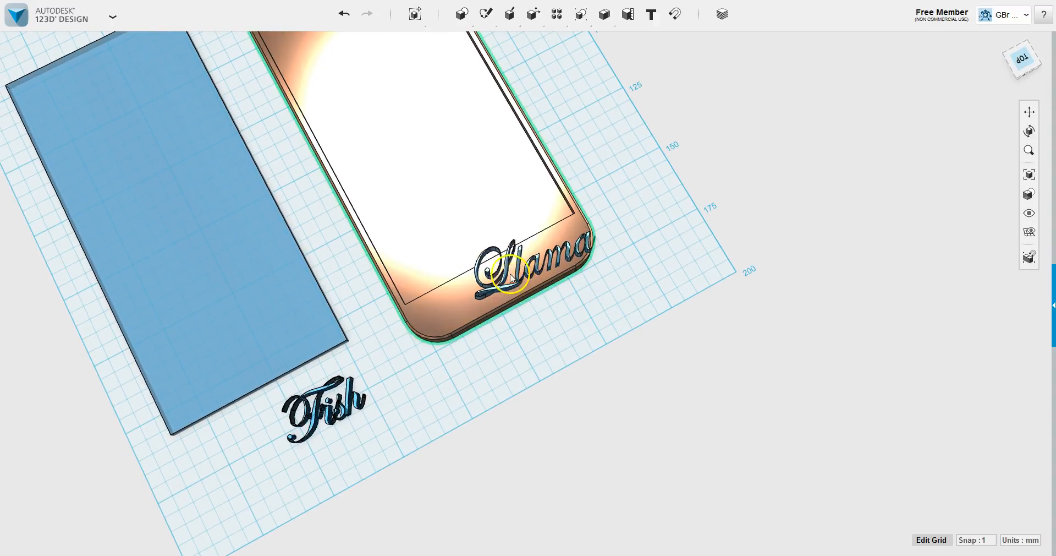
{"action": "left_click", "coordinate": [519, 279]}
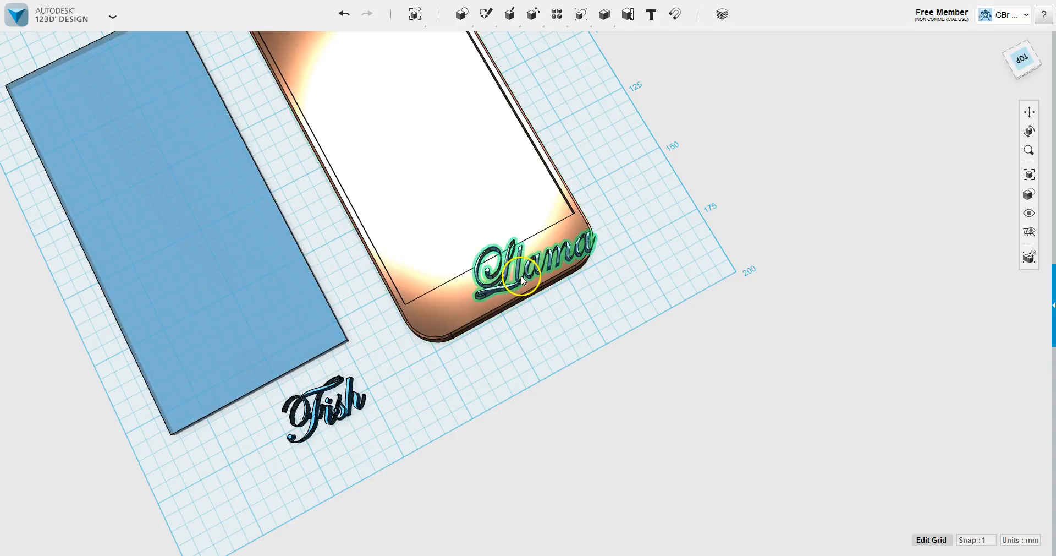